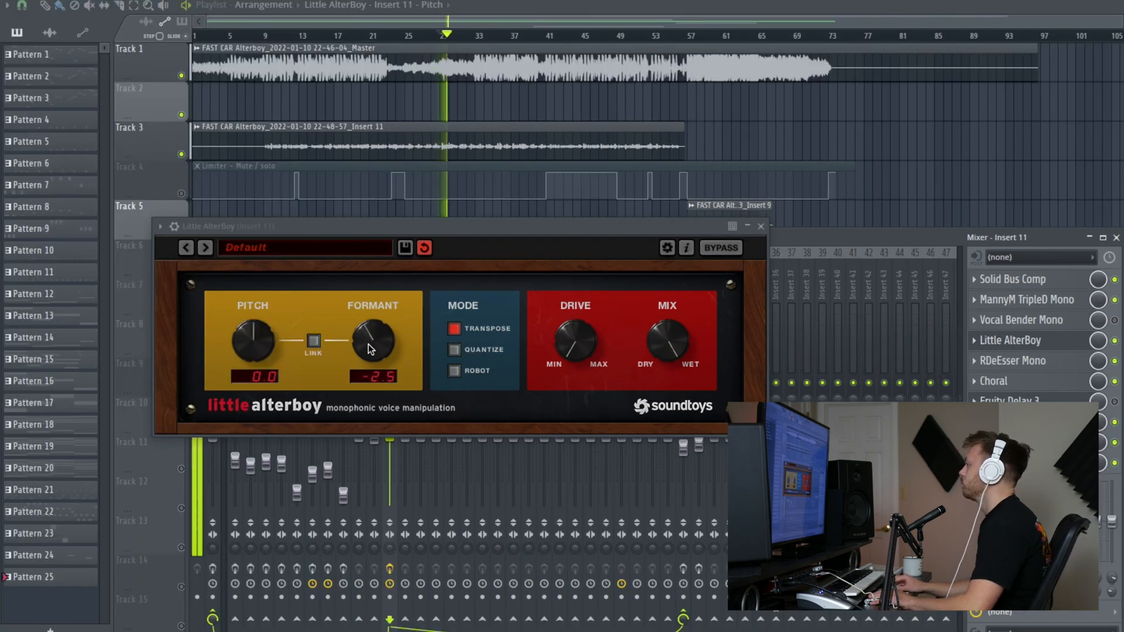
# Audition formant shifts back to zero, raise pitch an octave, and toggle pitch-formant linking.
pyautogui.moveTo(372, 343); pyautogui.dragTo(372, 315)
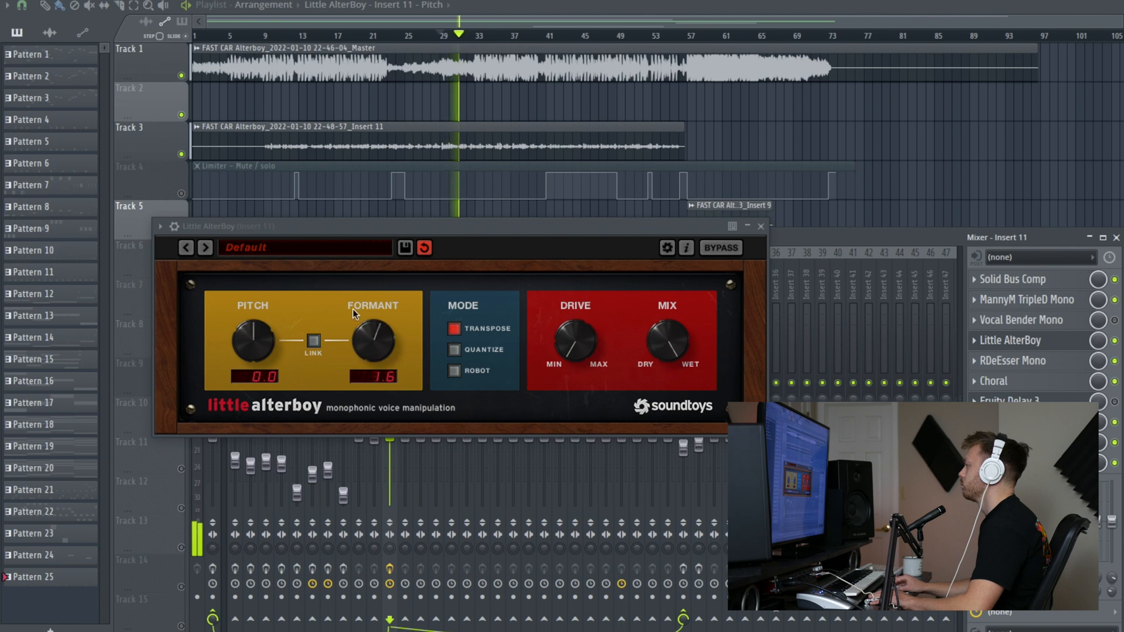
pyautogui.moveTo(373, 344); pyautogui.dragTo(373, 359)
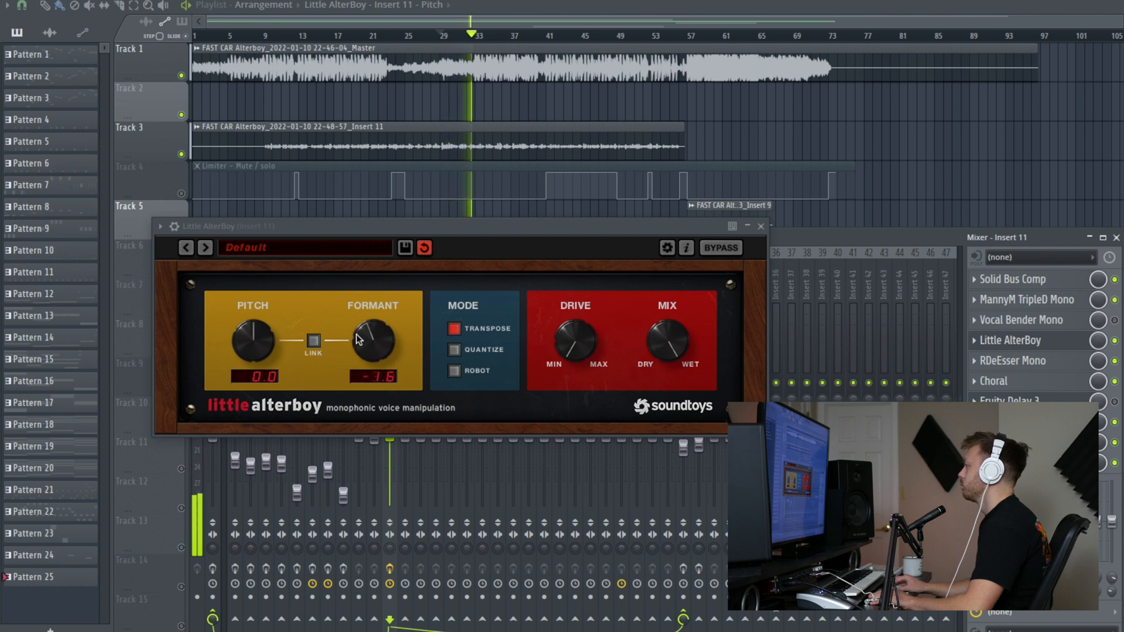
pyautogui.moveTo(373, 341); pyautogui.dragTo(373, 365)
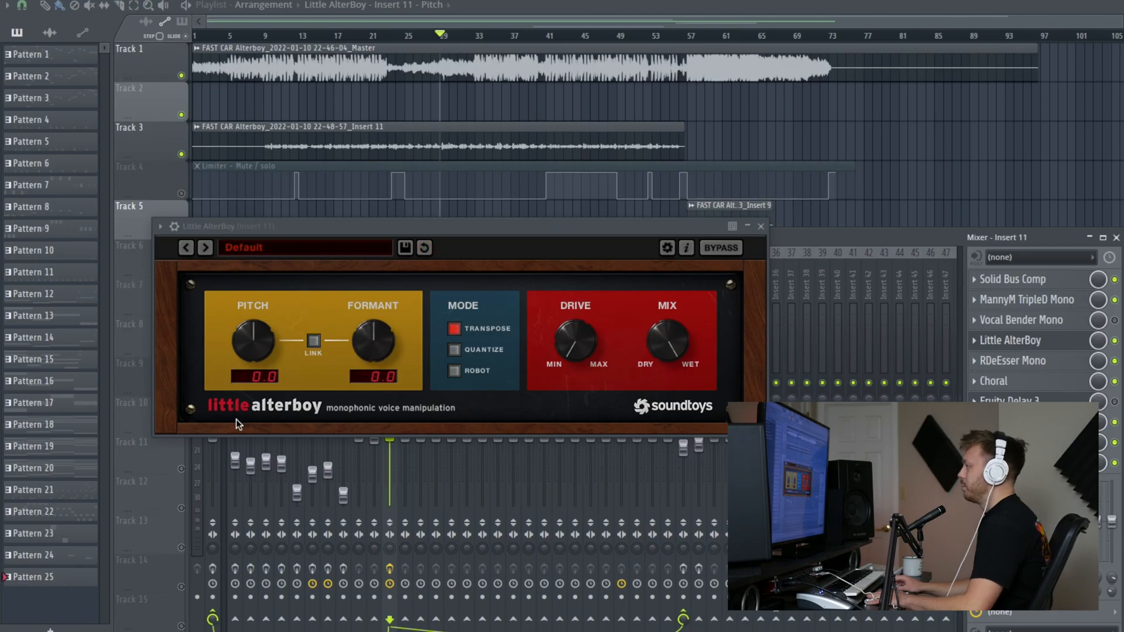
pyautogui.moveTo(256, 335)
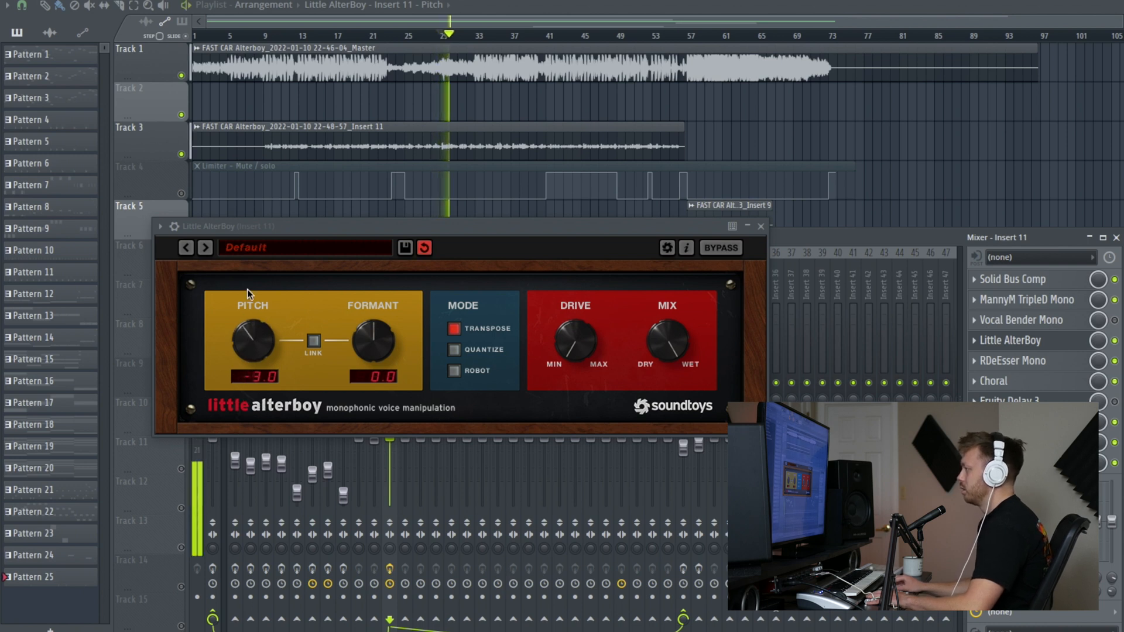
pyautogui.moveTo(253, 344); pyautogui.dragTo(258, 316)
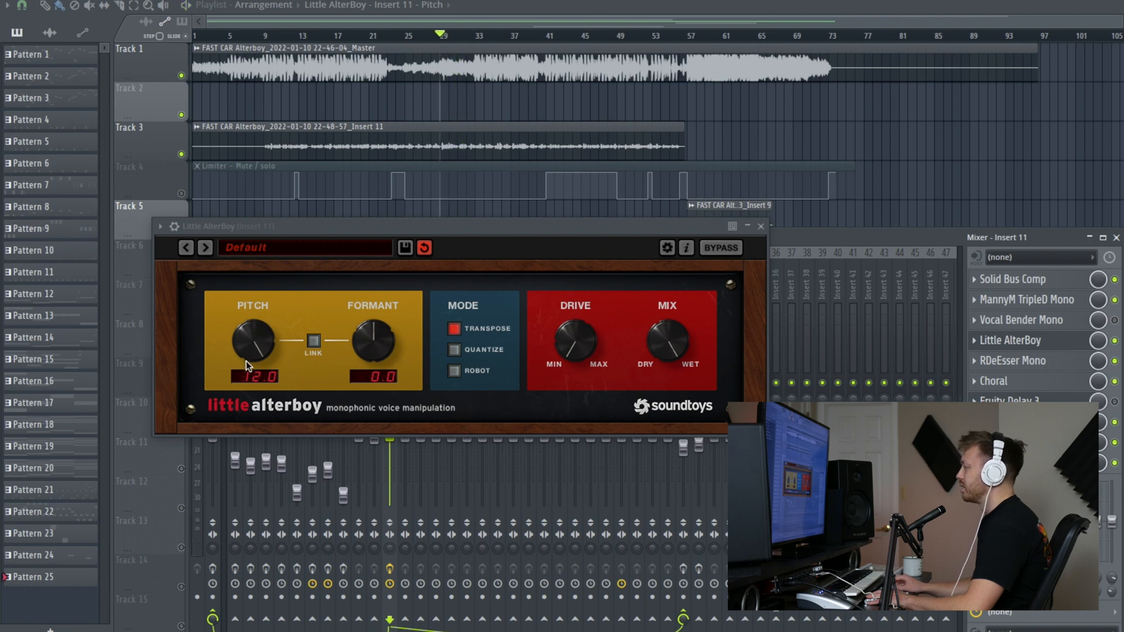
pyautogui.moveTo(376, 349)
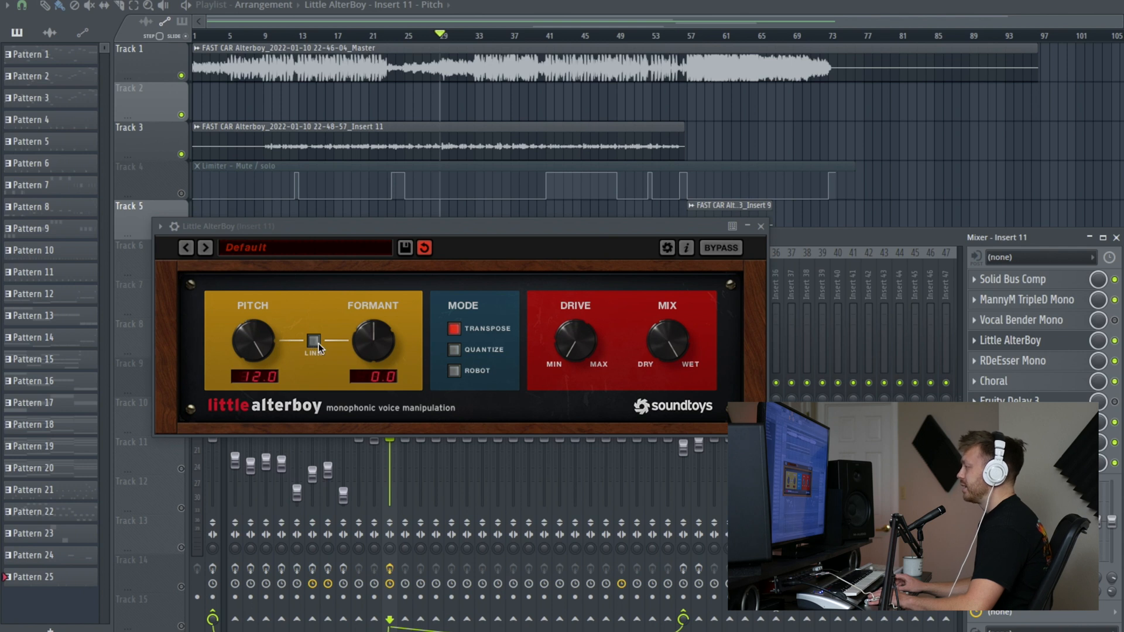
pyautogui.click(313, 341)
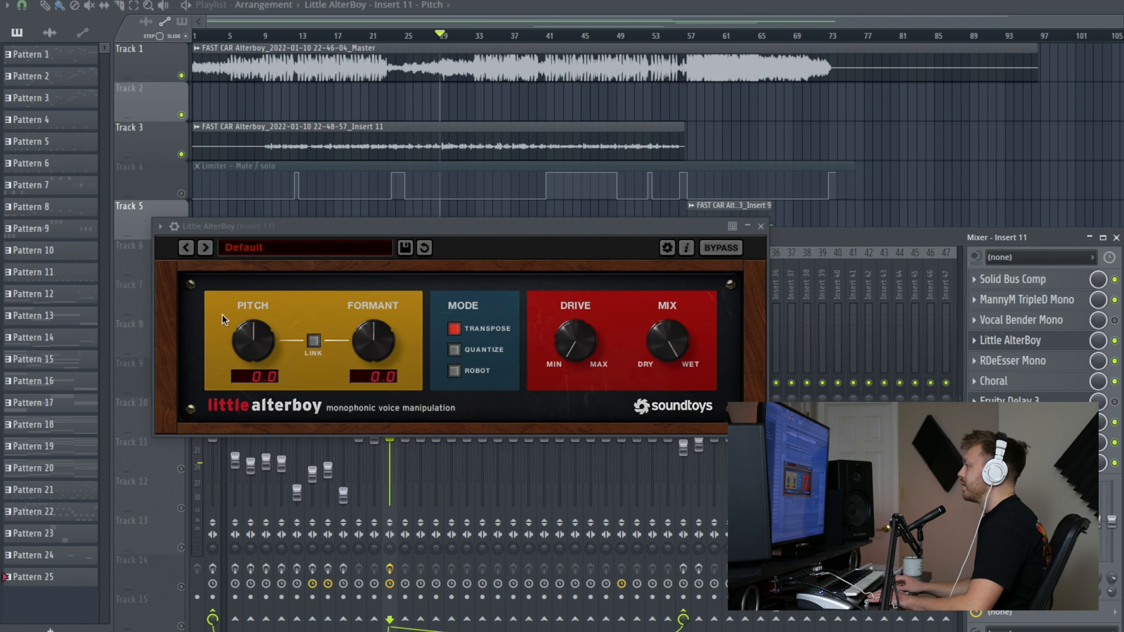
pyautogui.moveTo(343, 350)
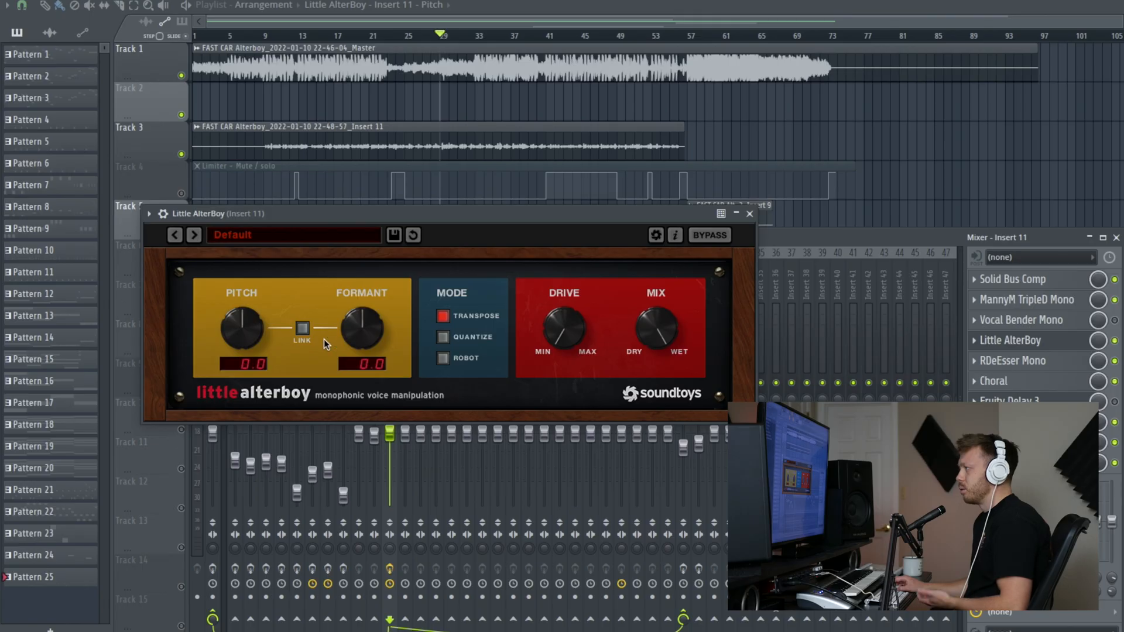
pyautogui.moveTo(448, 341)
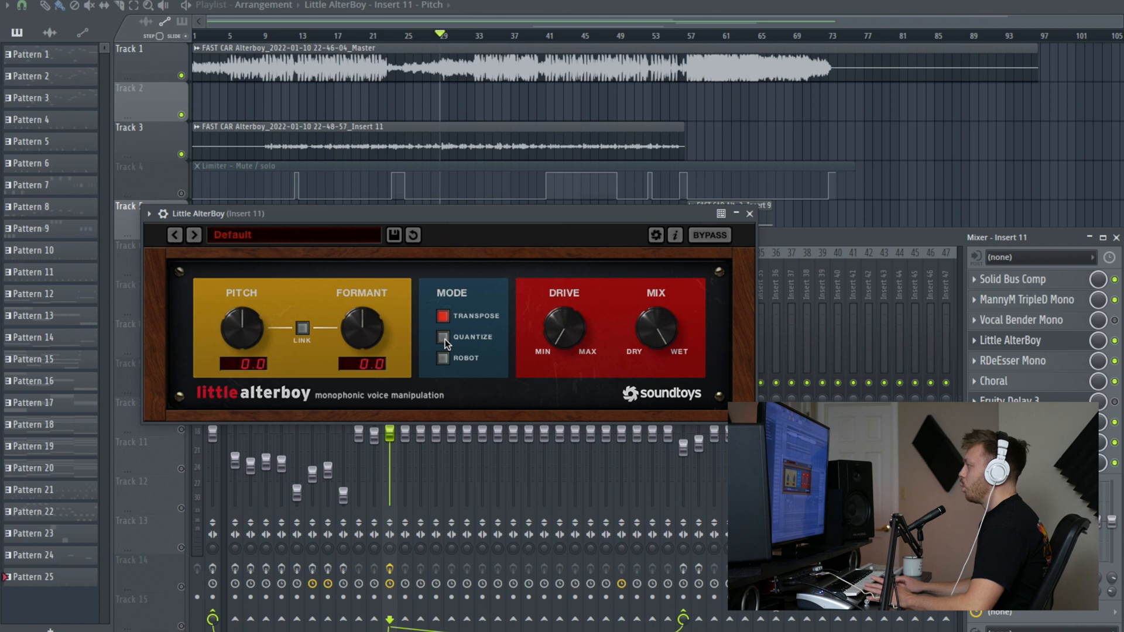
# Try Quantize mode, close the mixer, play the song, then select Robot mode.
pyautogui.click(443, 338)
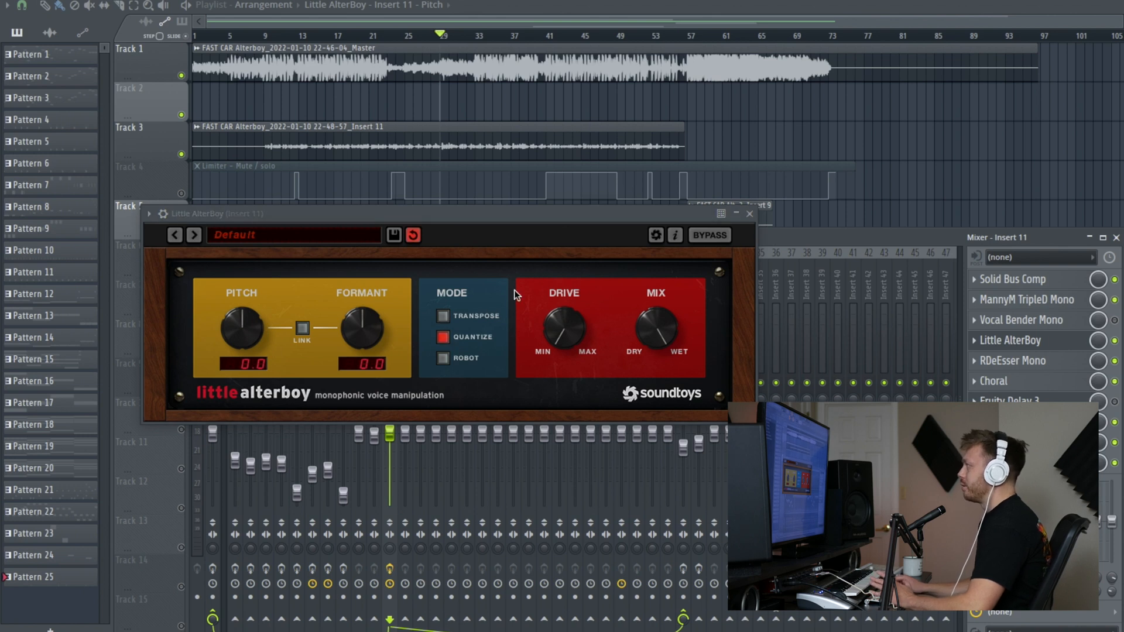
pyautogui.click(706, 36)
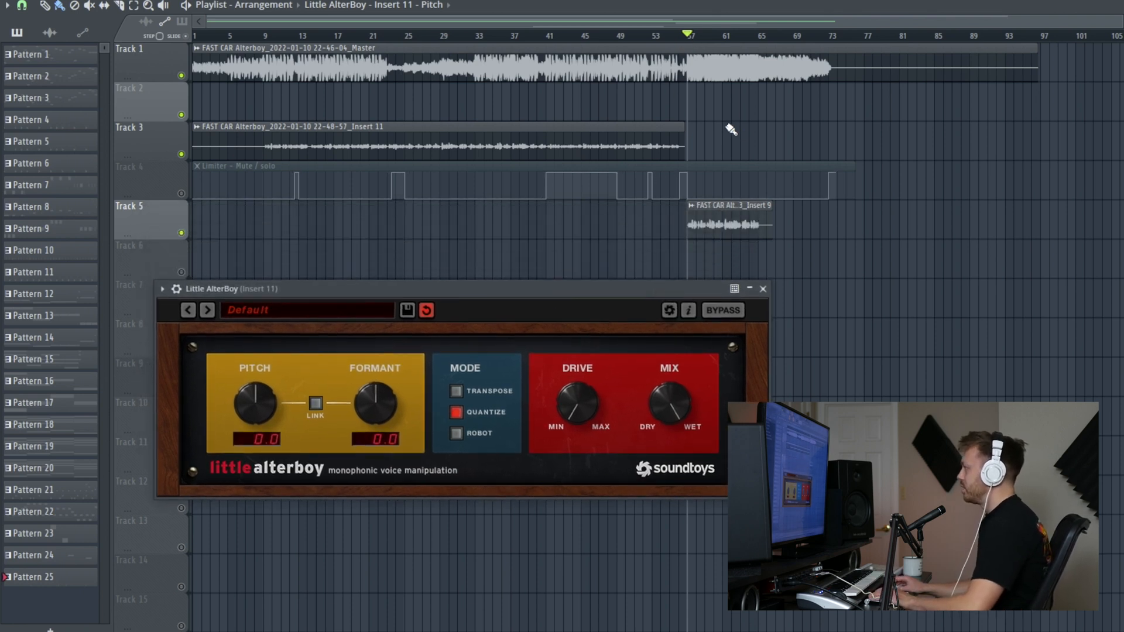
pyautogui.click(457, 392)
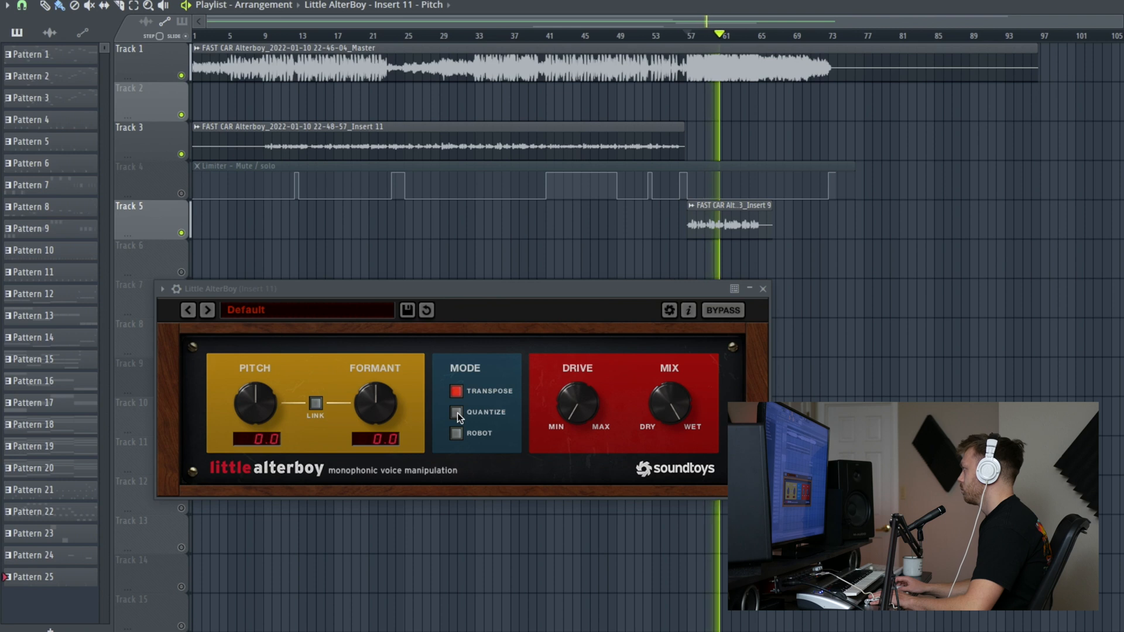
pyautogui.click(456, 412)
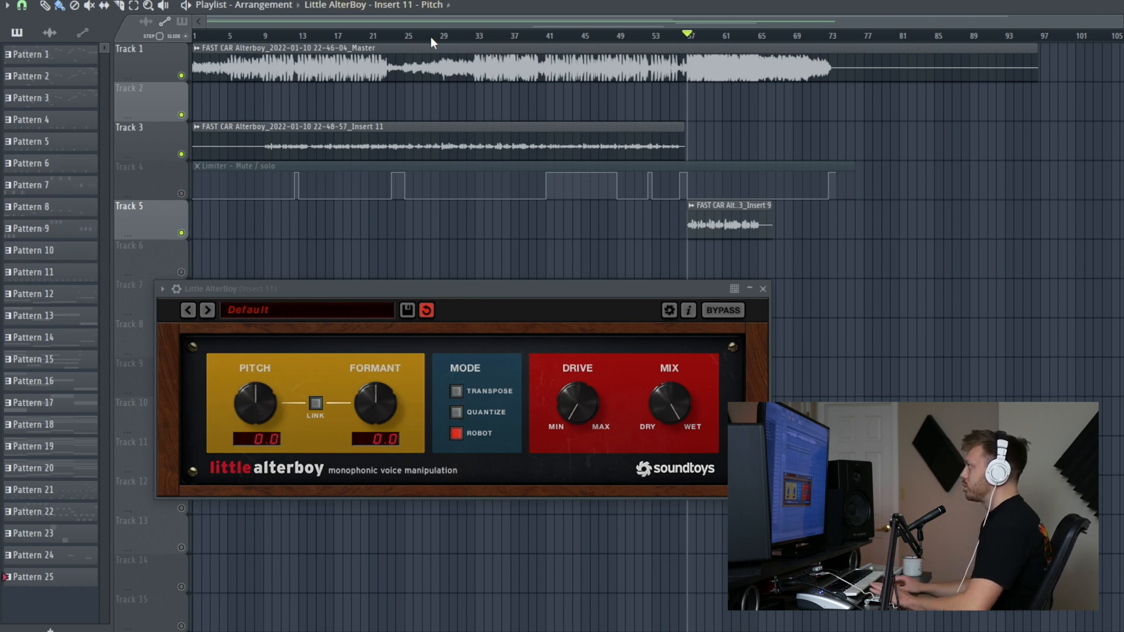
# Play from around bar 29, auditioning robot pitch at +7 then -4 semitones.
pyautogui.click(441, 35)
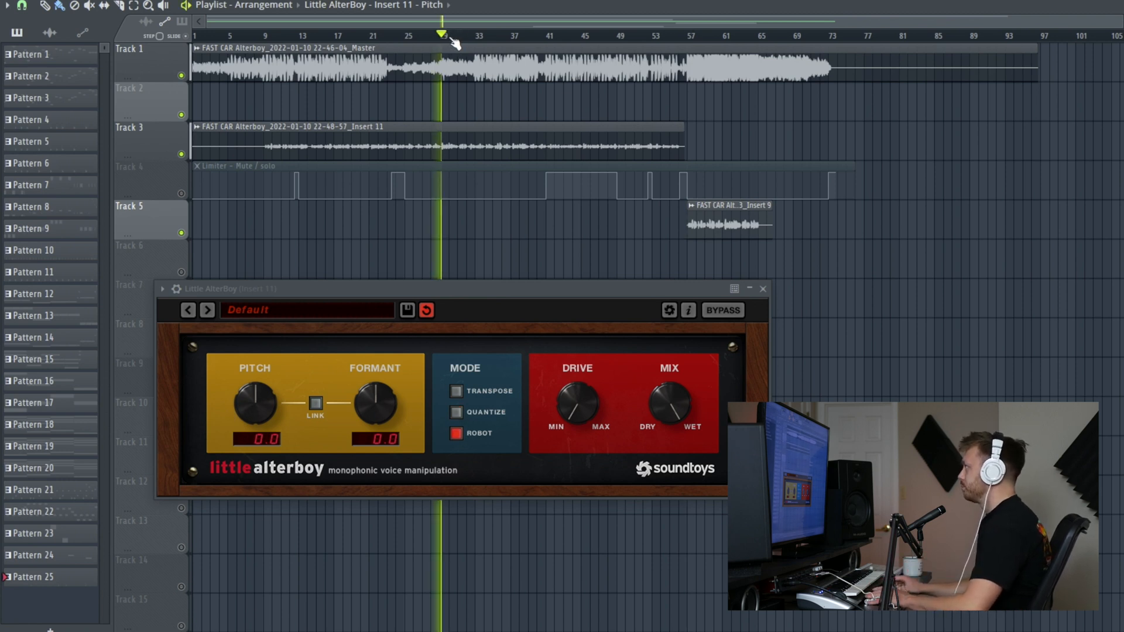
pyautogui.moveTo(253, 402); pyautogui.dragTo(258, 387)
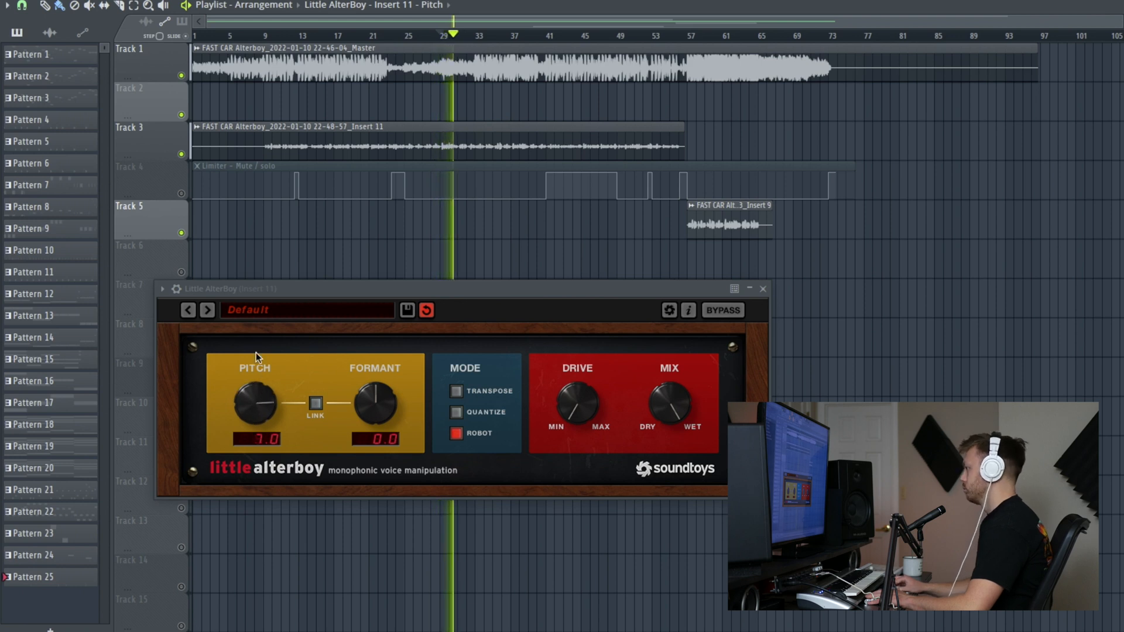
pyautogui.moveTo(255, 402); pyautogui.dragTo(259, 434)
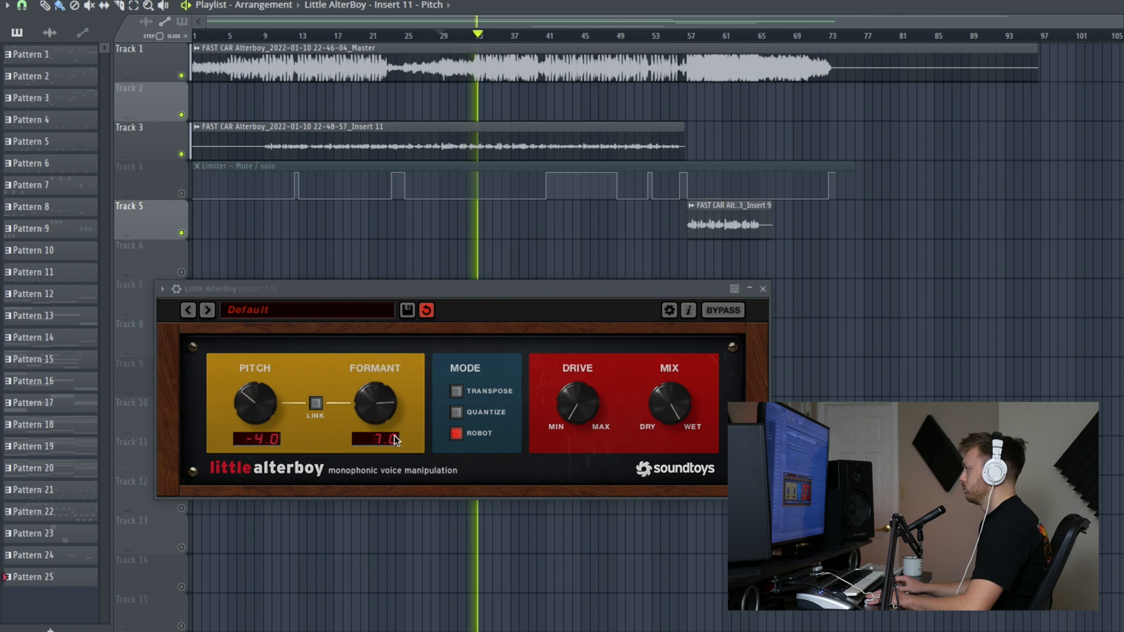
# Audition formant shifts just below zero, then switch Little AlterBoy to Transpose mode.
pyautogui.moveTo(254, 402); pyautogui.dragTo(258, 380)
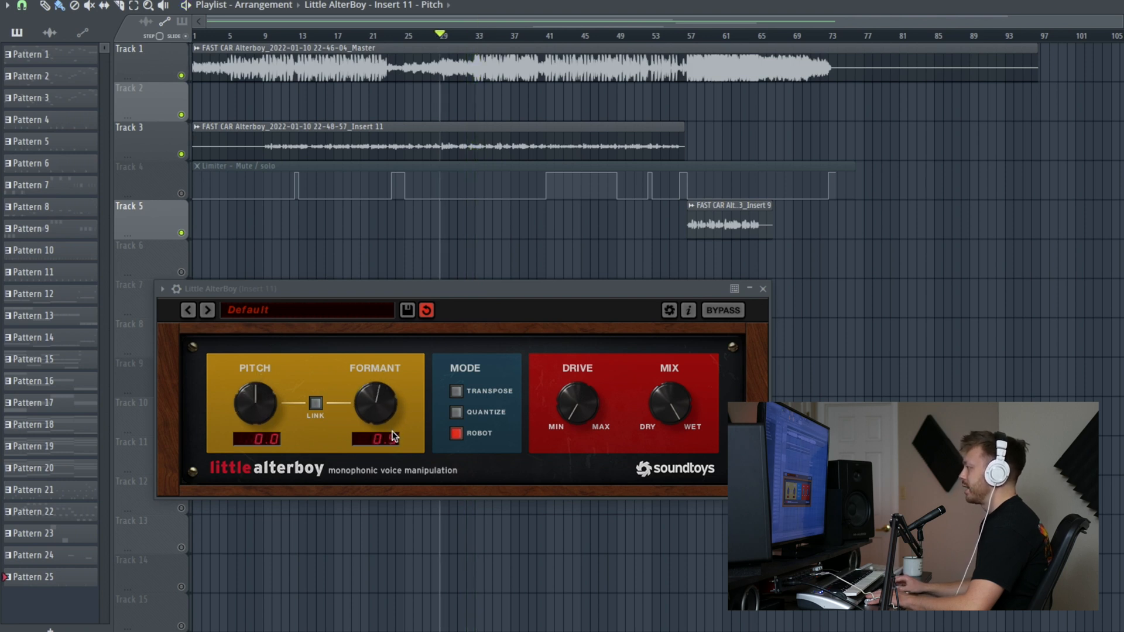
pyautogui.moveTo(374, 403); pyautogui.dragTo(374, 412)
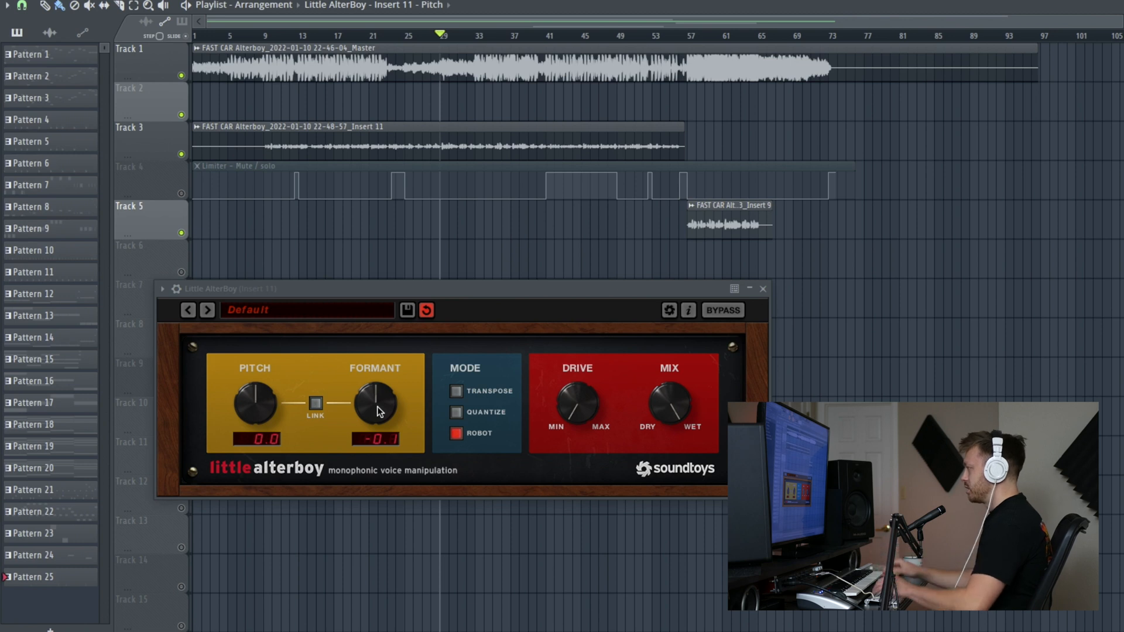
pyautogui.moveTo(373, 402); pyautogui.dragTo(368, 409)
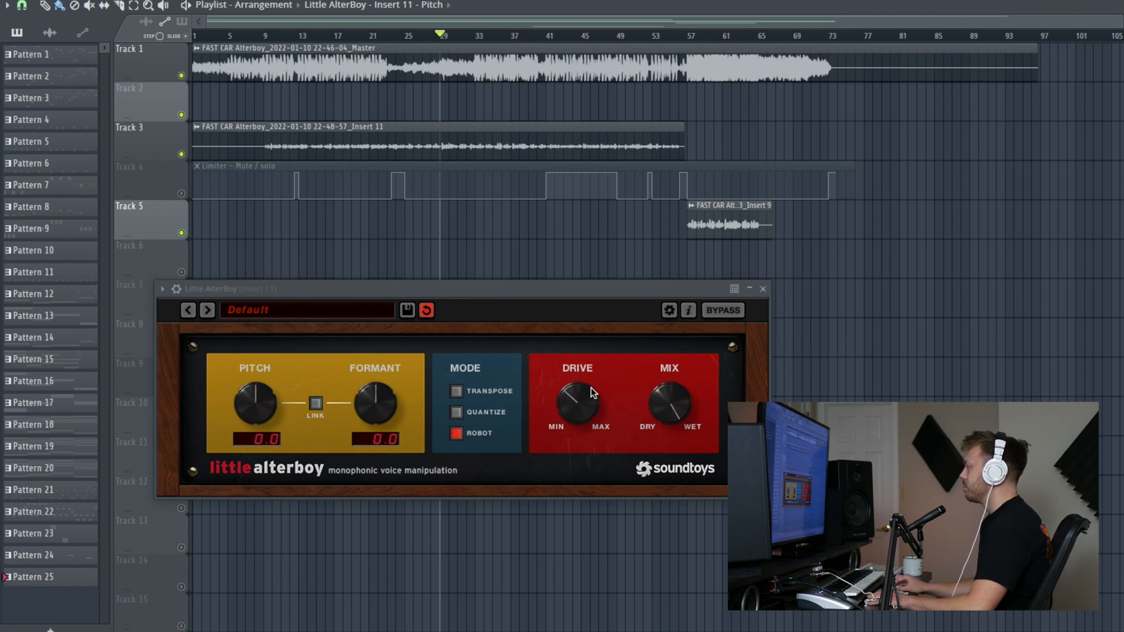
pyautogui.moveTo(568, 419)
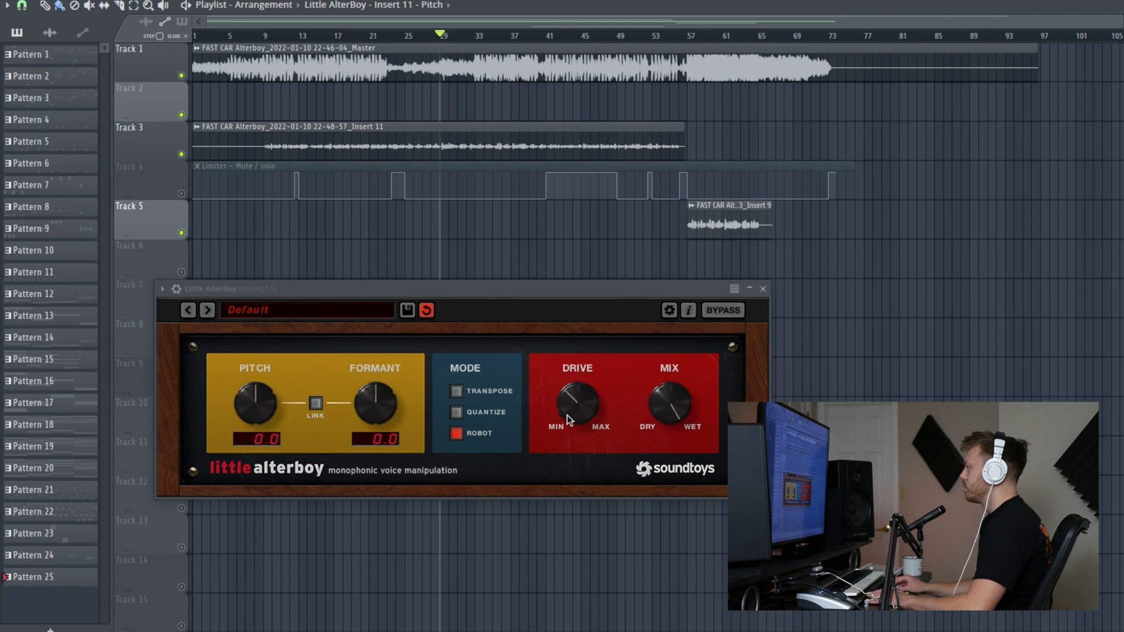
pyautogui.click(456, 392)
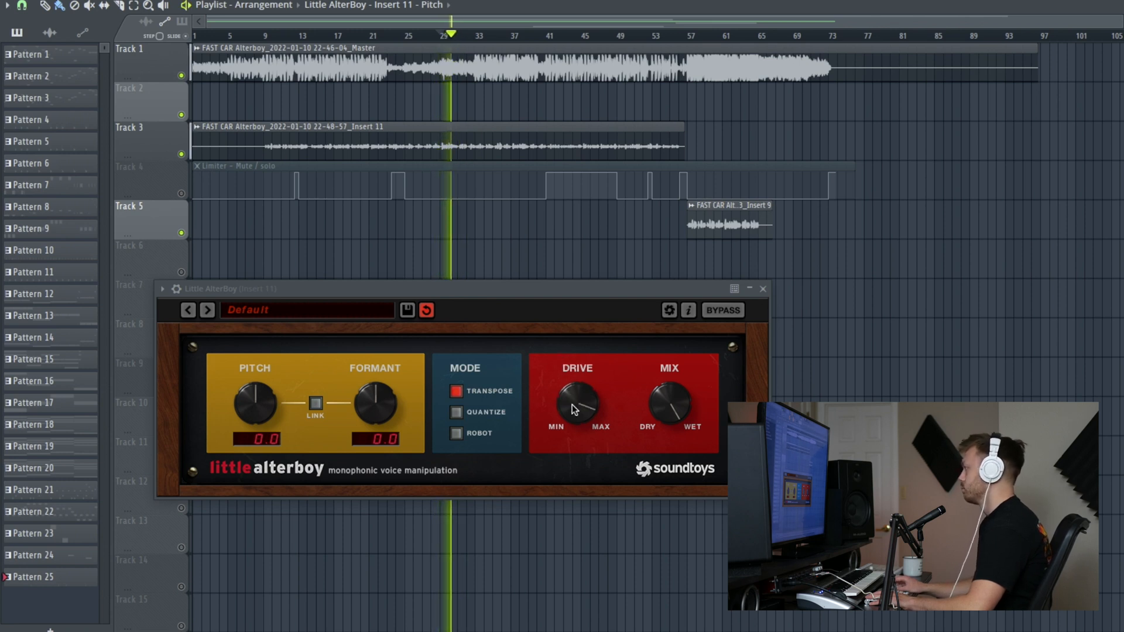
# Audition formant at 4.2 and about -9, pitch down 12 semitones, ending with pitch at 12.0.
pyautogui.moveTo(374, 403); pyautogui.dragTo(379, 387)
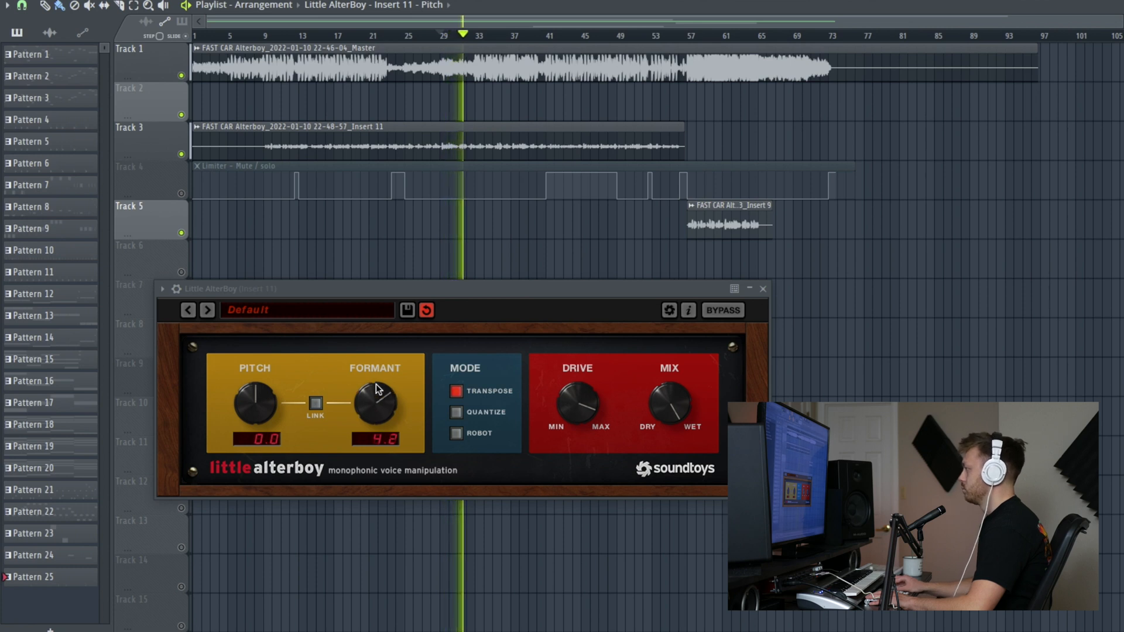
pyautogui.moveTo(373, 403); pyautogui.dragTo(371, 420)
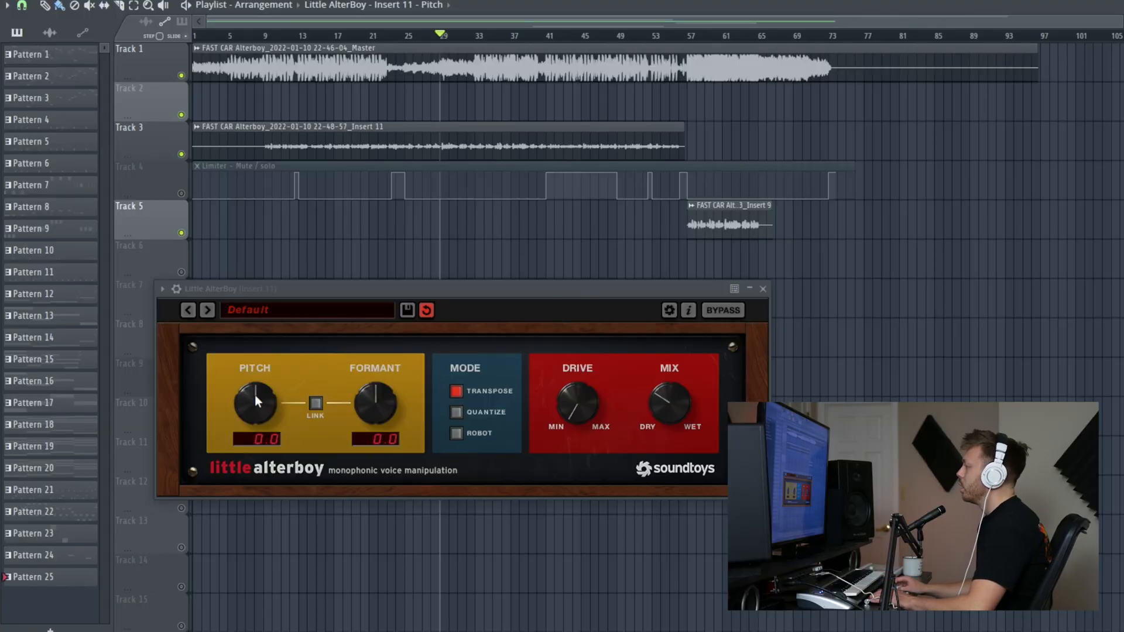
pyautogui.moveTo(268, 410)
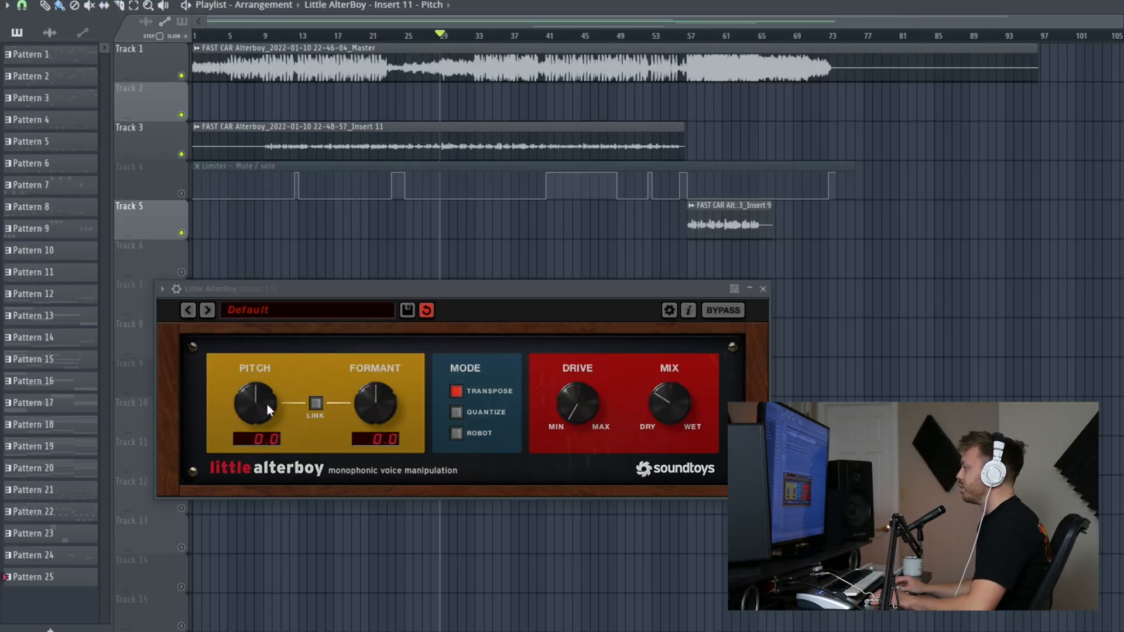
pyautogui.moveTo(255, 398); pyautogui.dragTo(269, 416)
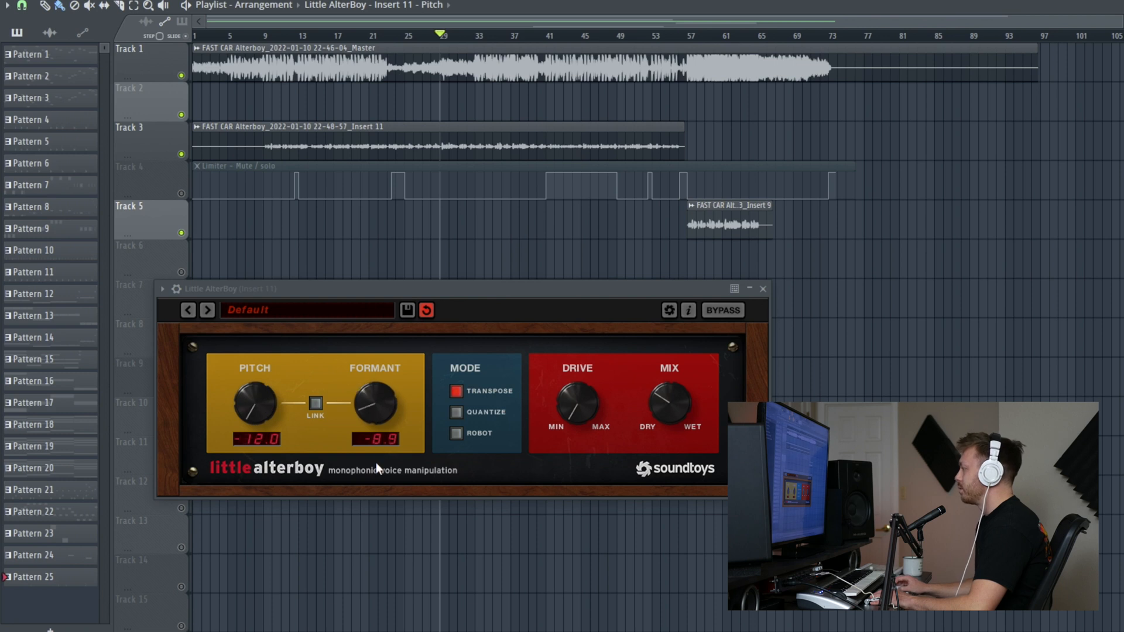
pyautogui.moveTo(373, 405); pyautogui.dragTo(374, 416)
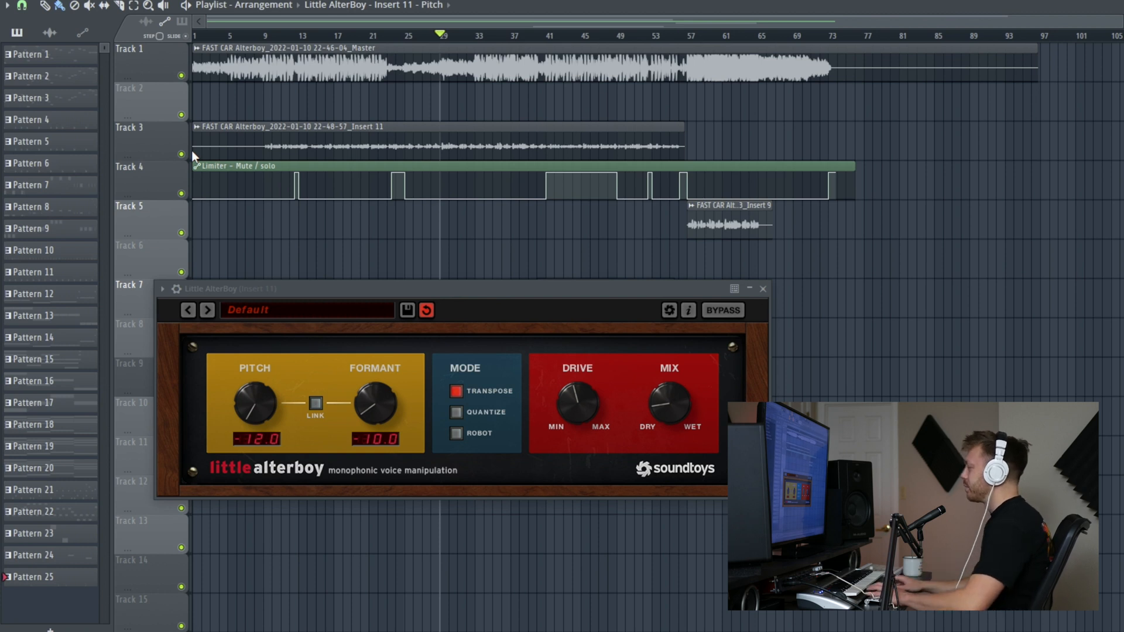
pyautogui.moveTo(230, 389)
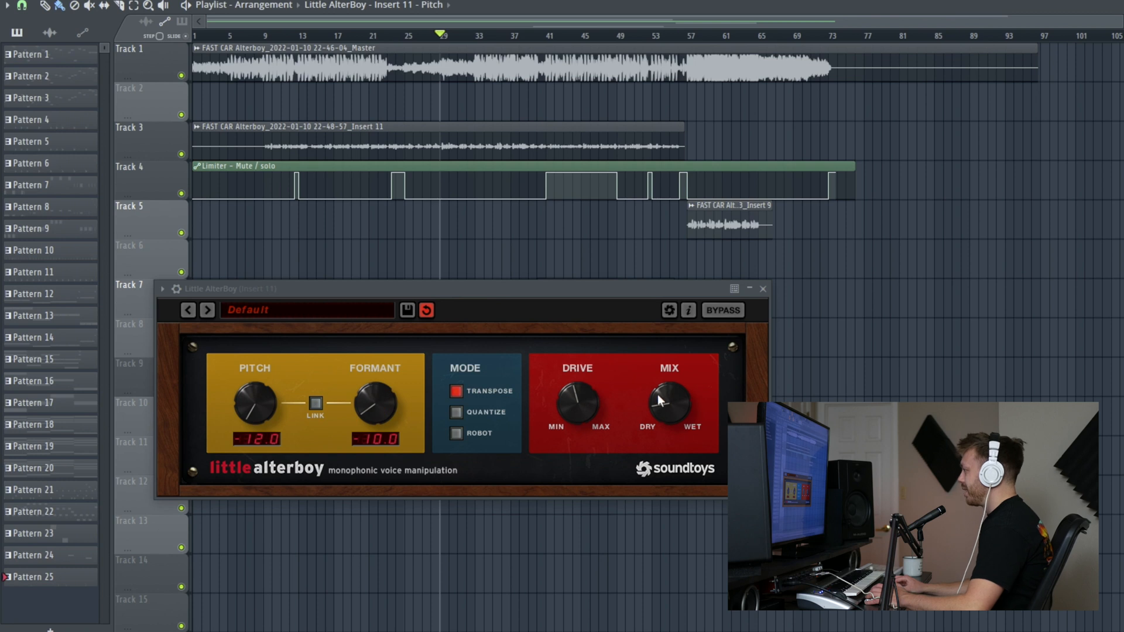
pyautogui.moveTo(252, 401); pyautogui.dragTo(253, 373)
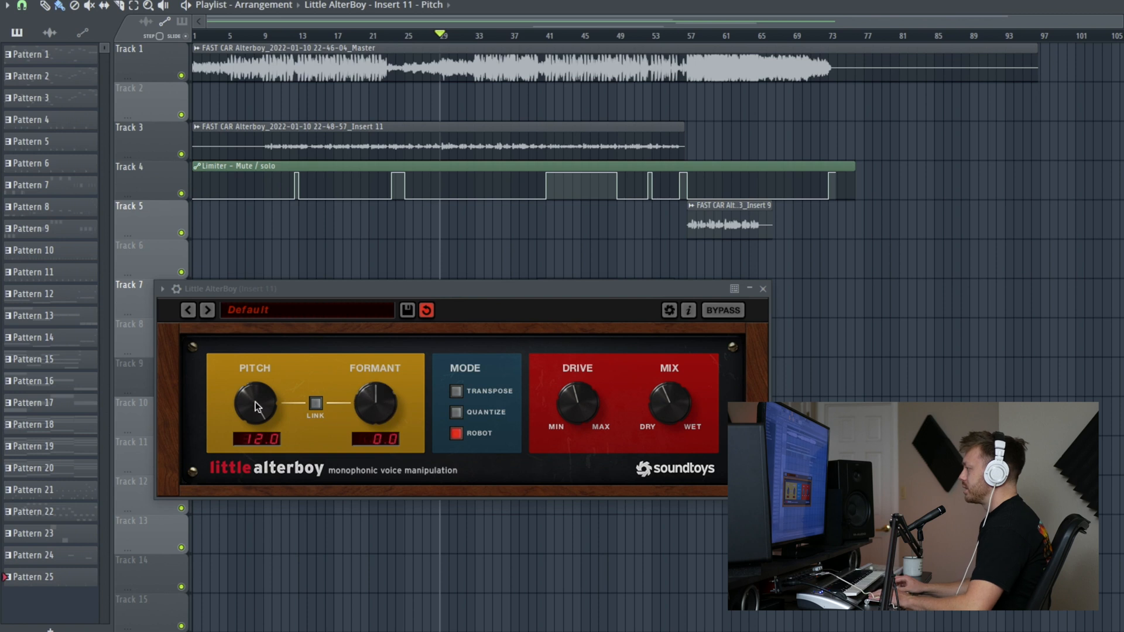
# Open the MIDI Out channel and the Insert 11 mixer, leaving AlterBoy pitch at 1.0.
pyautogui.click(65, 13)
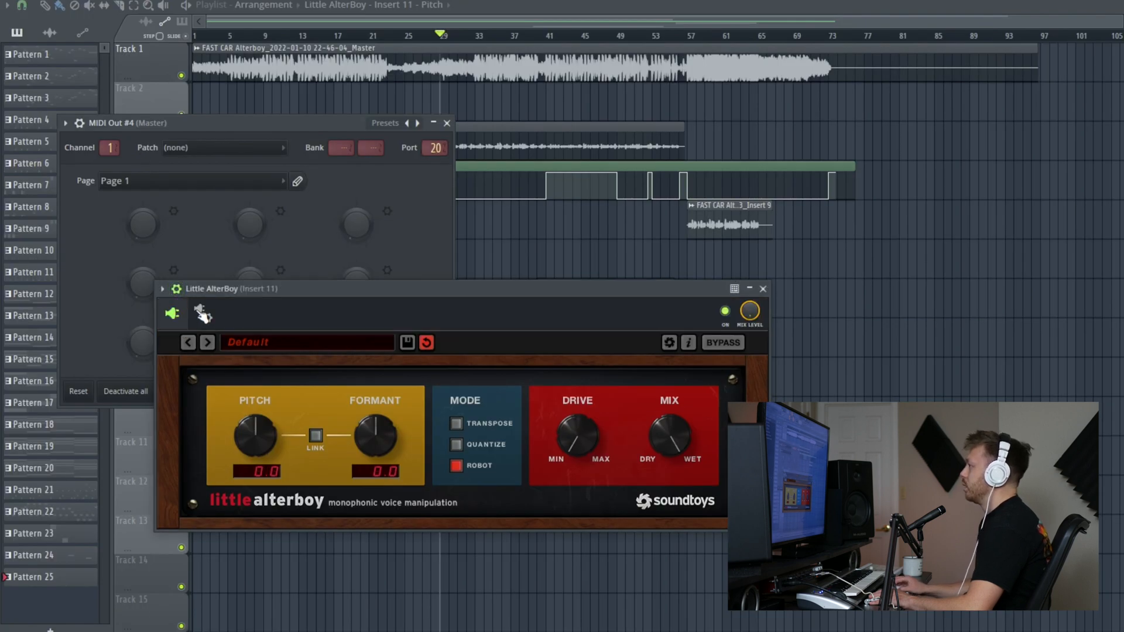
pyautogui.click(203, 314)
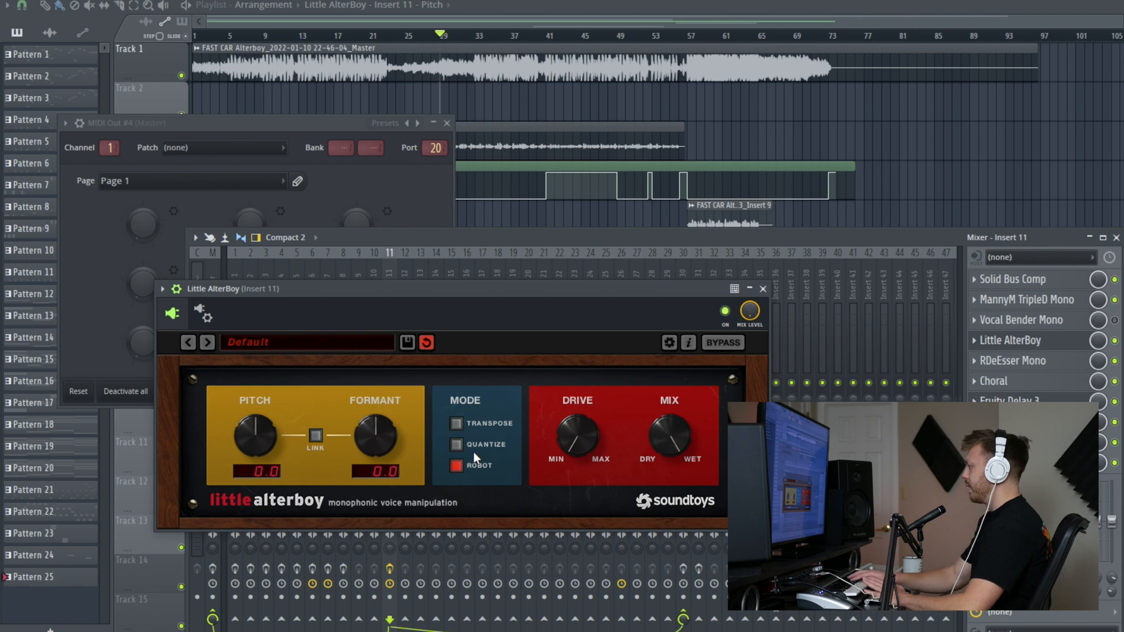
pyautogui.moveTo(253, 441); pyautogui.dragTo(253, 423)
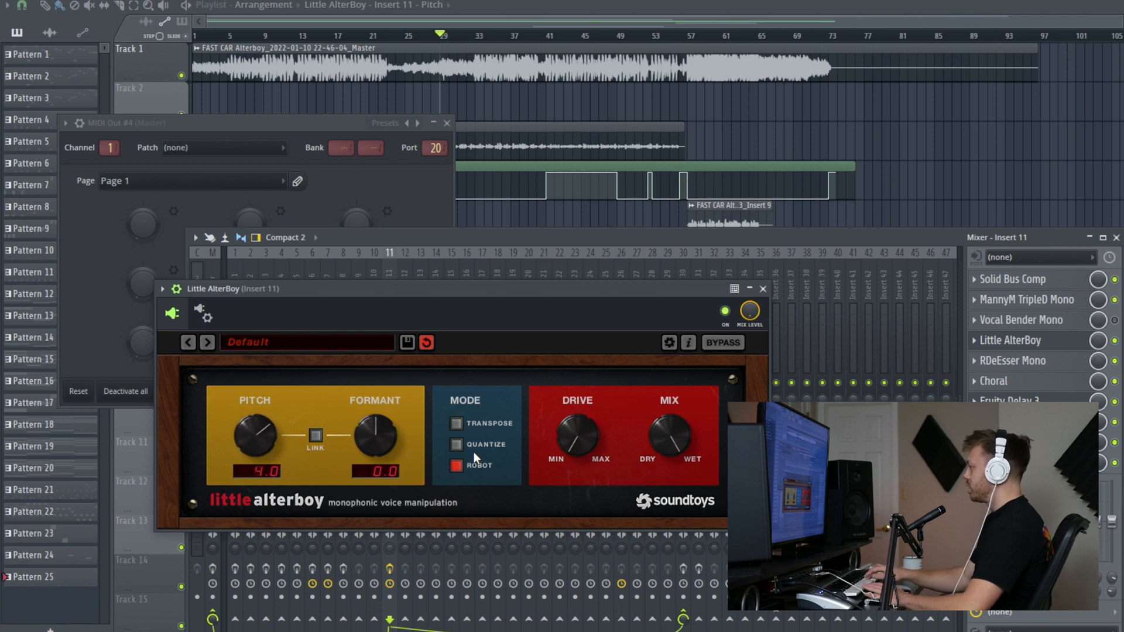
pyautogui.moveTo(255, 437); pyautogui.dragTo(265, 416)
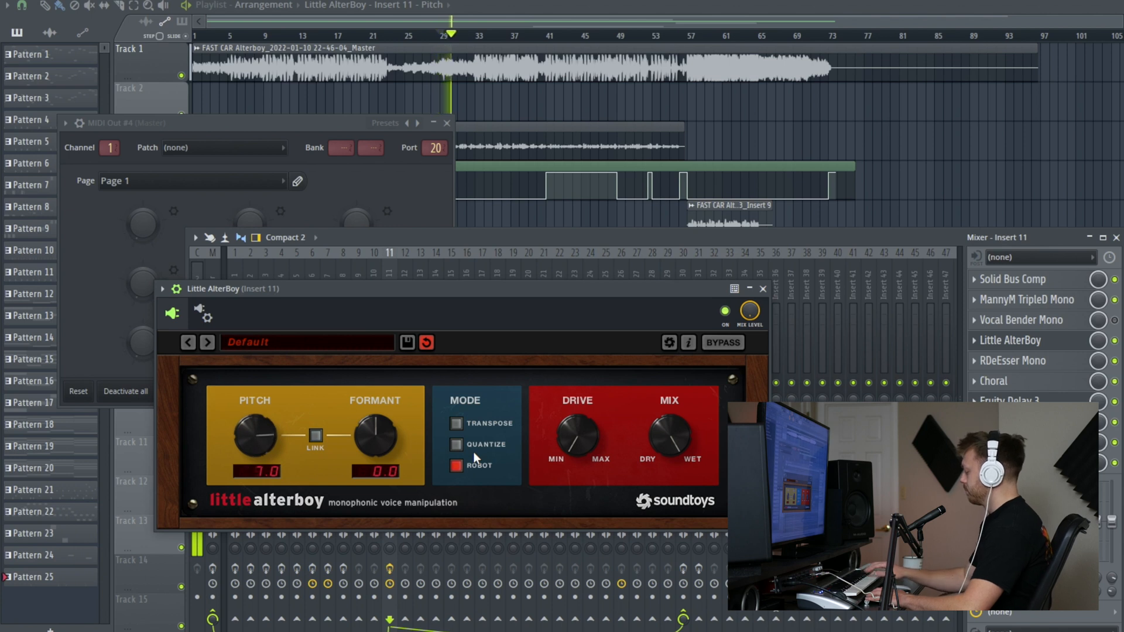
pyautogui.moveTo(255, 435); pyautogui.dragTo(255, 448)
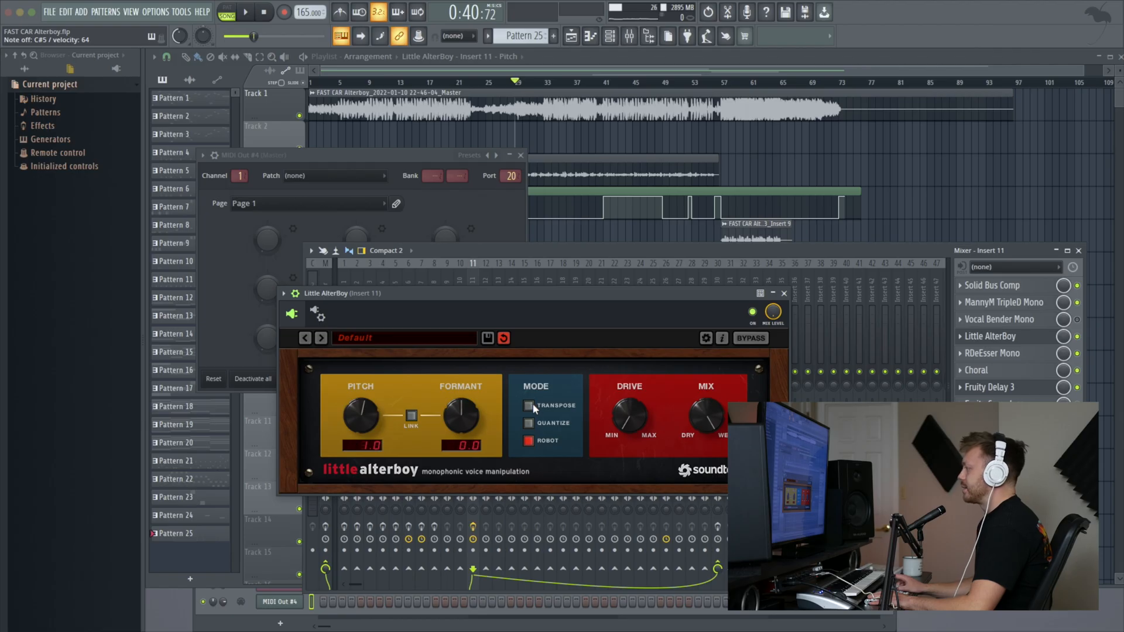
# In Transpose mode, raise formant to 4.2 and automate it, reshaping the curve near bar 29.
pyautogui.click(528, 405)
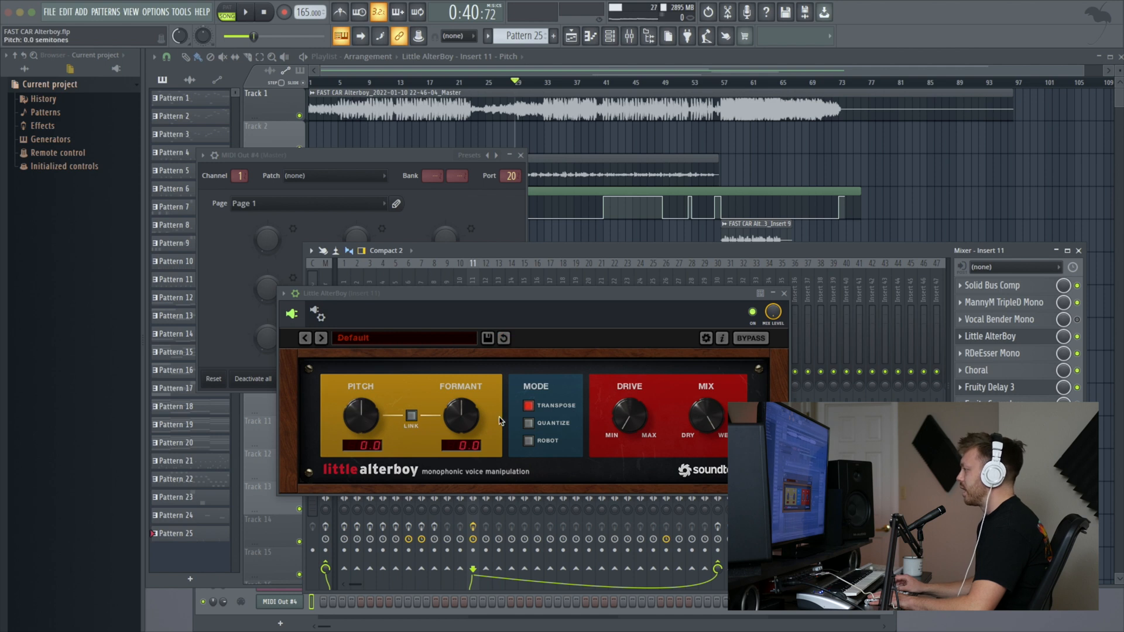
pyautogui.moveTo(460, 416); pyautogui.dragTo(461, 402)
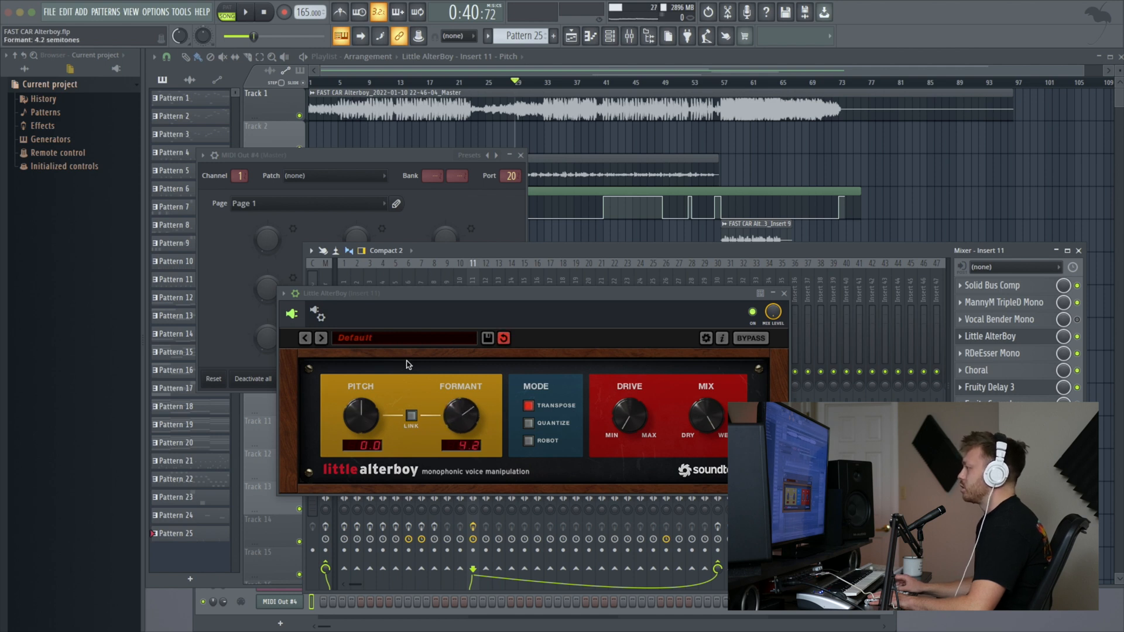
pyautogui.click(178, 13)
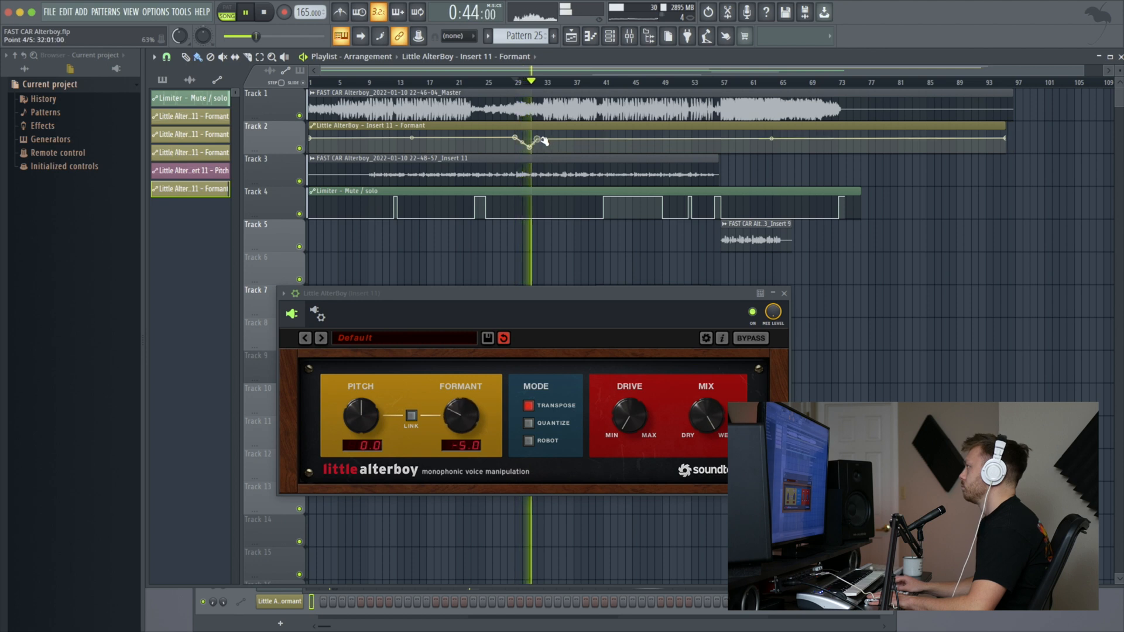
pyautogui.moveTo(461, 416); pyautogui.dragTo(461, 402)
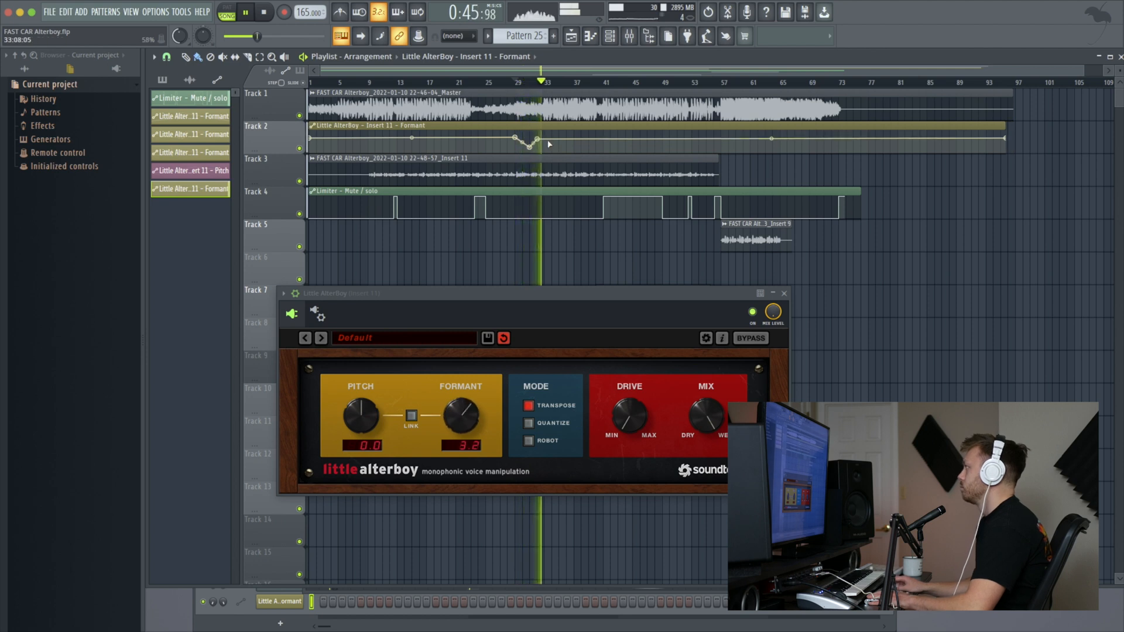